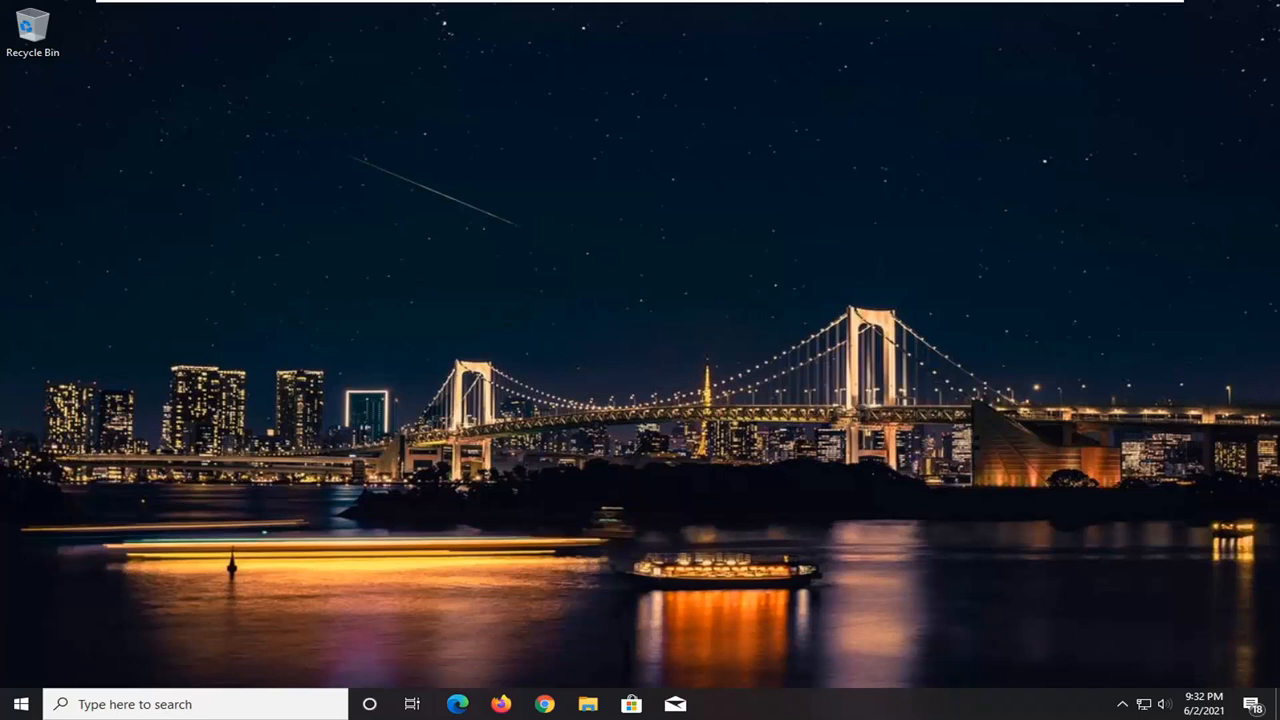
mouse_move(728, 386)
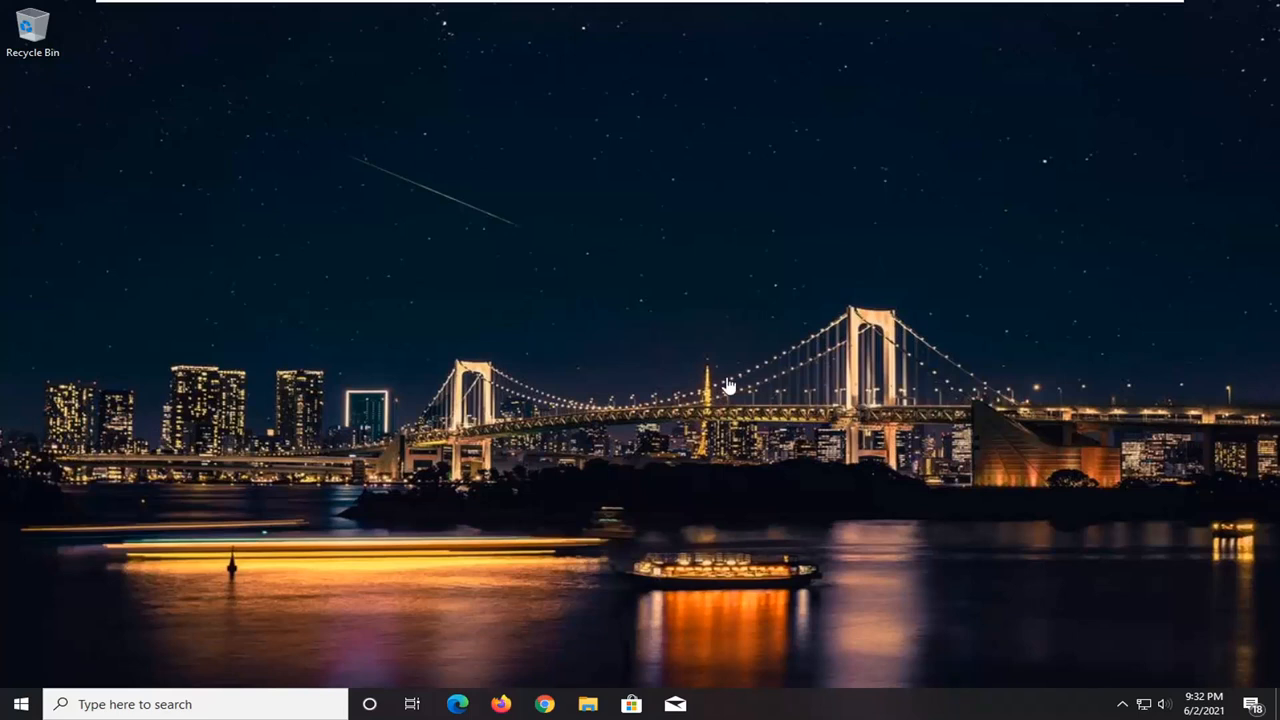
Launch Google Chrome from the taskbar.
click(544, 704)
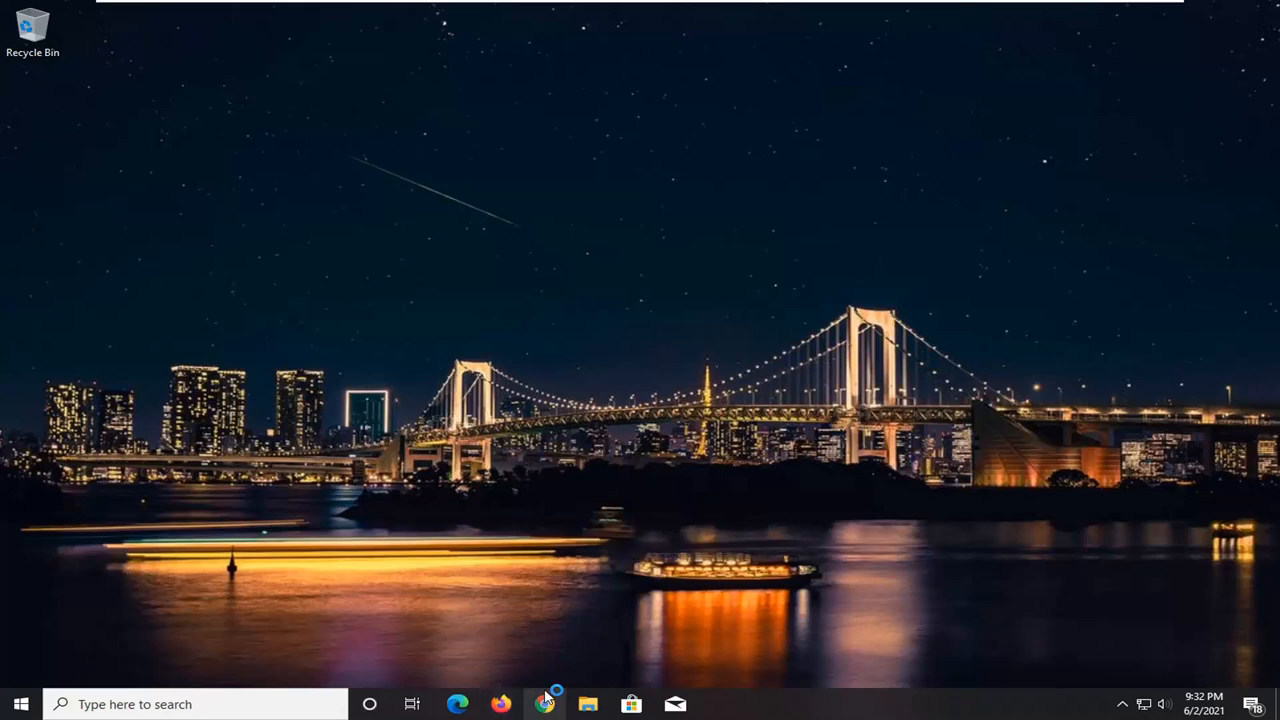
Search Google for 'amd graphics drivers' and open the AMD Drivers and Support for Radeon page.
click(544, 704)
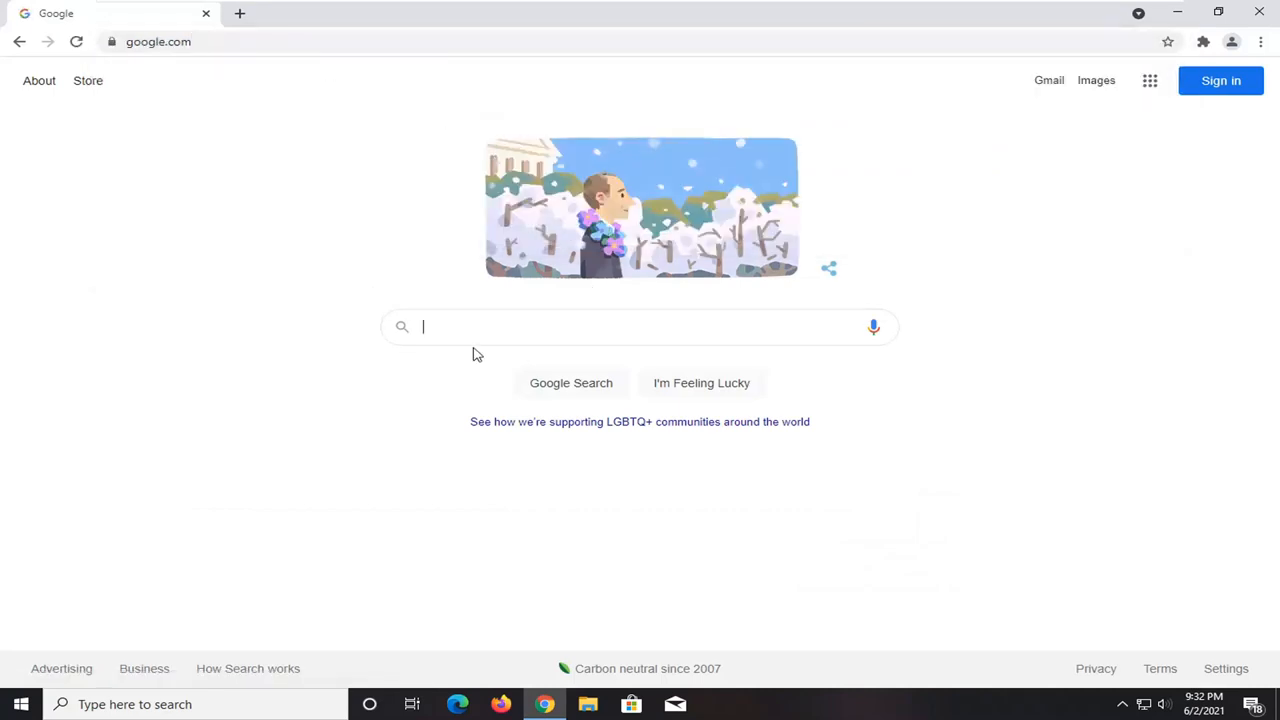
click(640, 326)
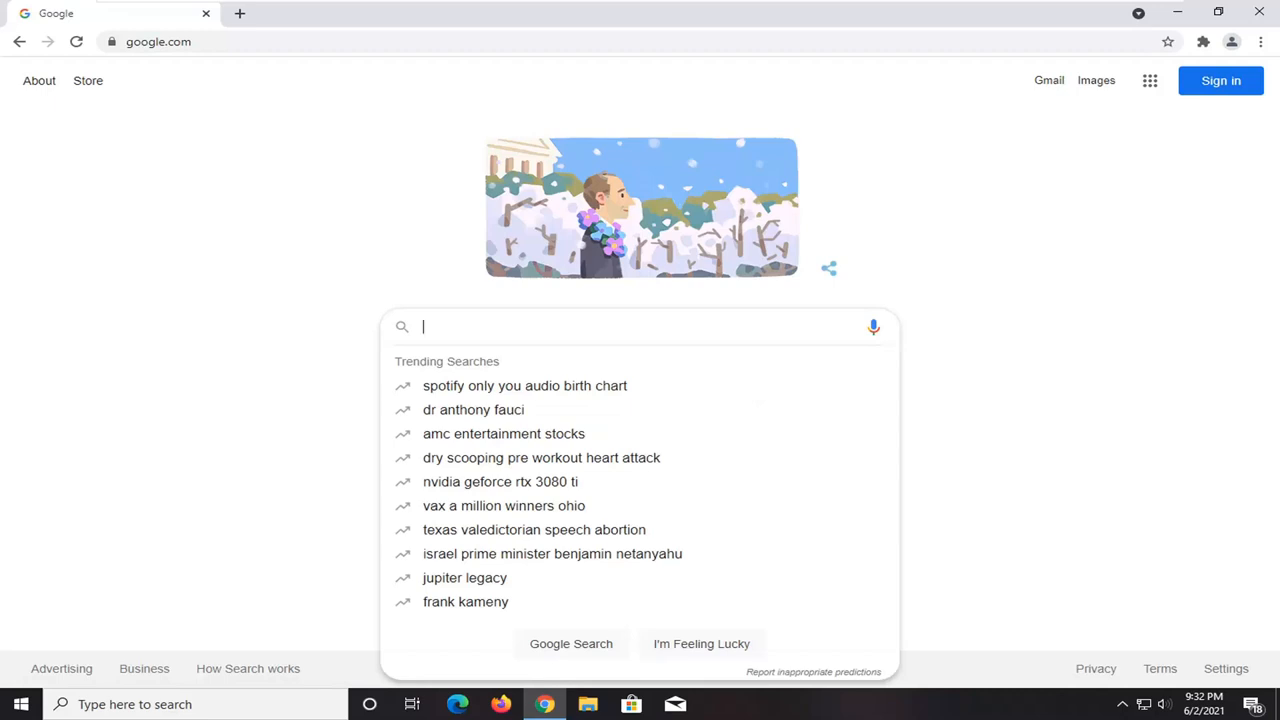
text(amd dri)
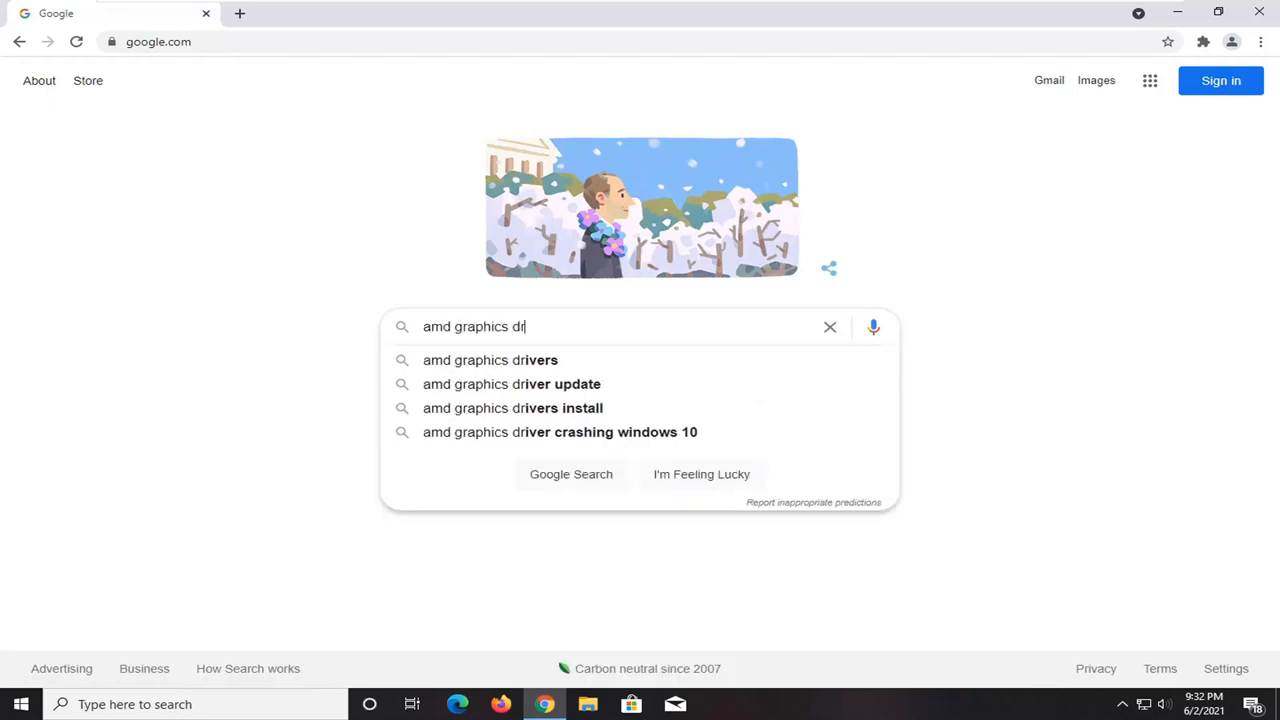
click(490, 360)
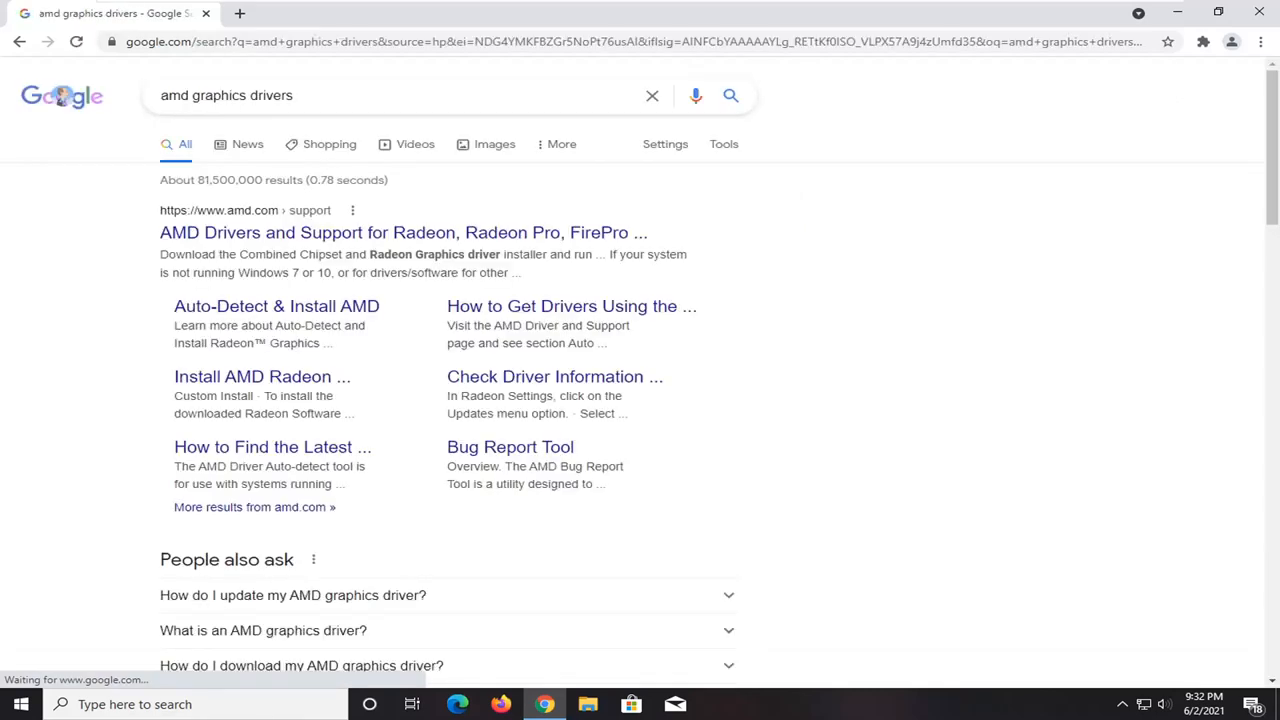
click(402, 232)
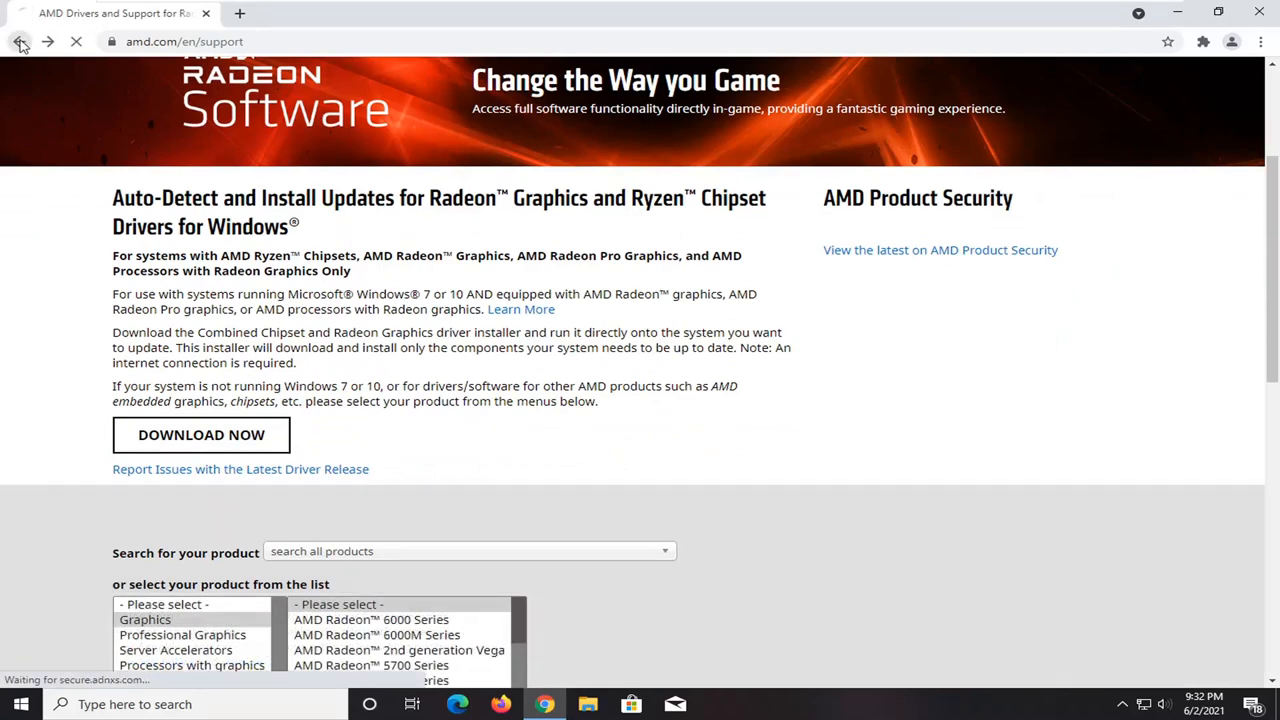
Search 'nvidia graphics drivers' and open the NVIDIA Driver Downloads scan page.
click(18, 41)
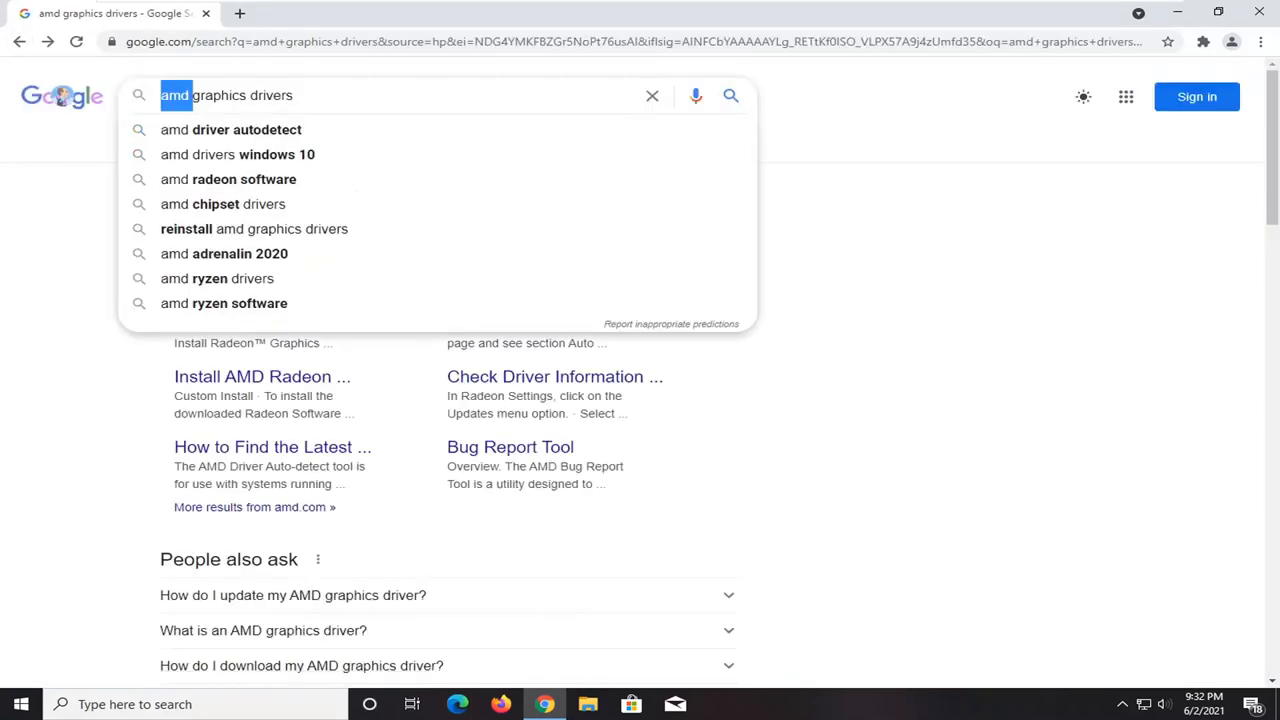
text(nvidia graphics drivers)
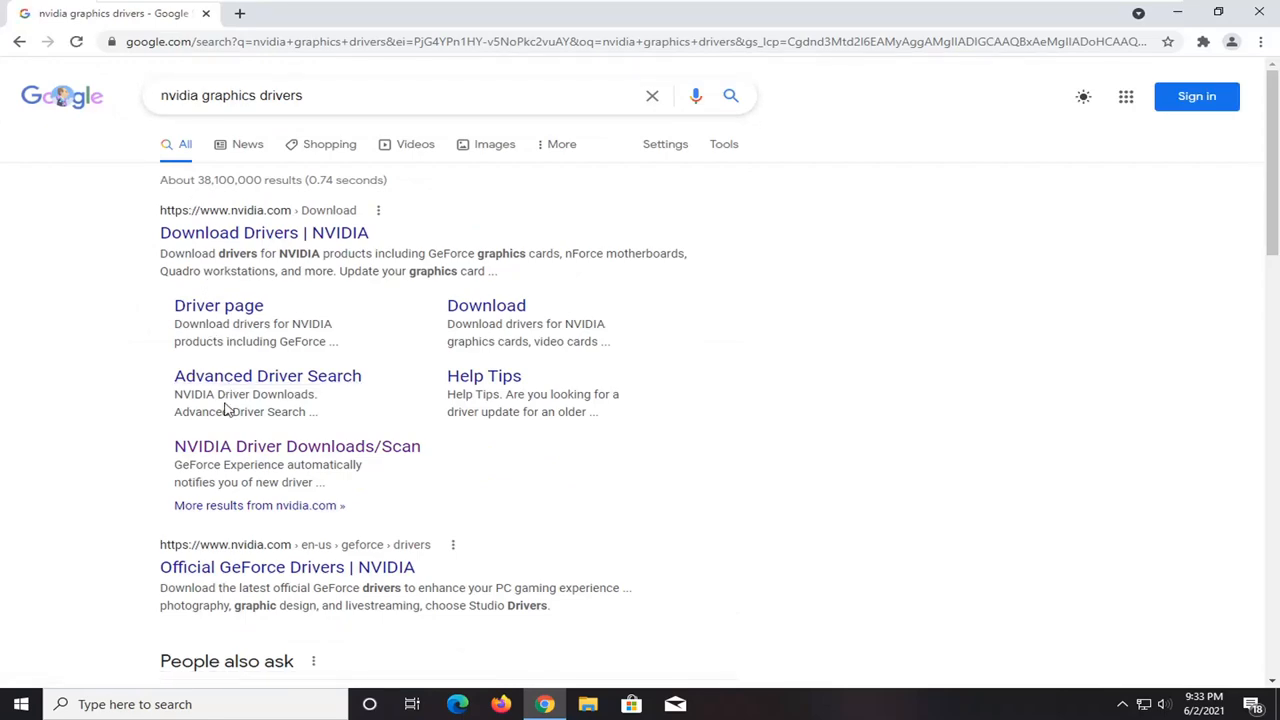
scroll(down, 3)
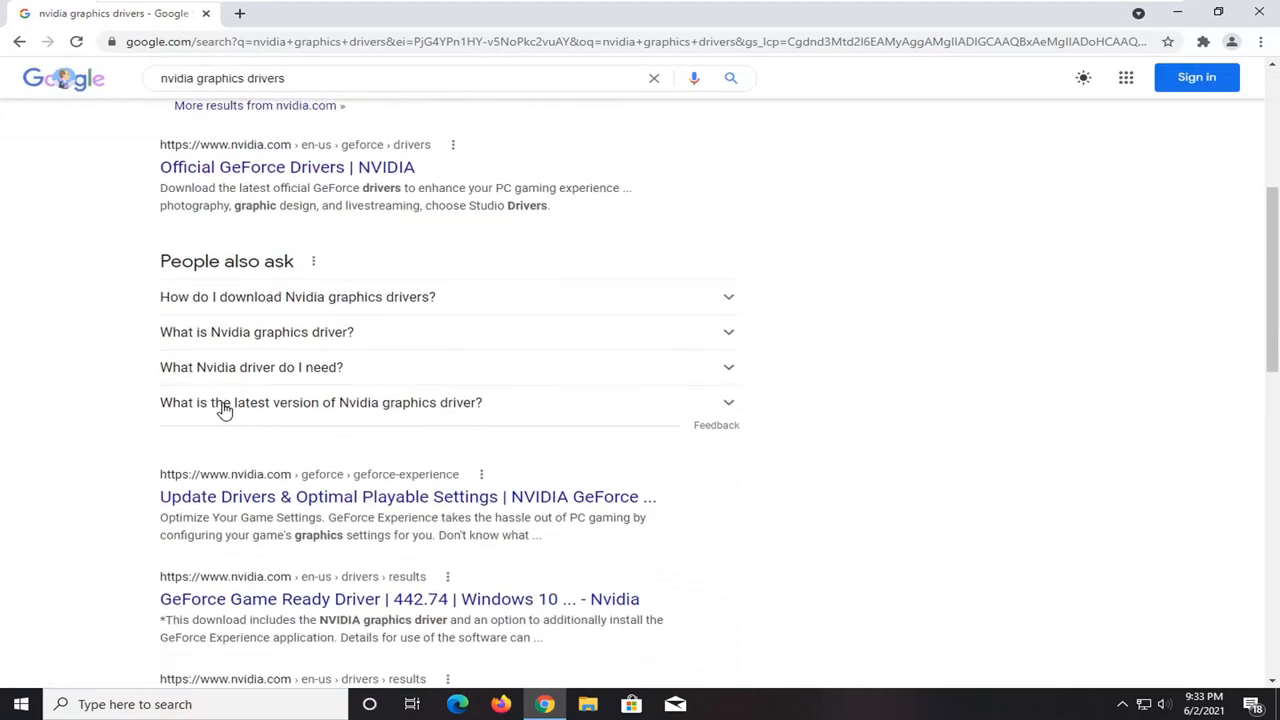
scroll(down, 3)
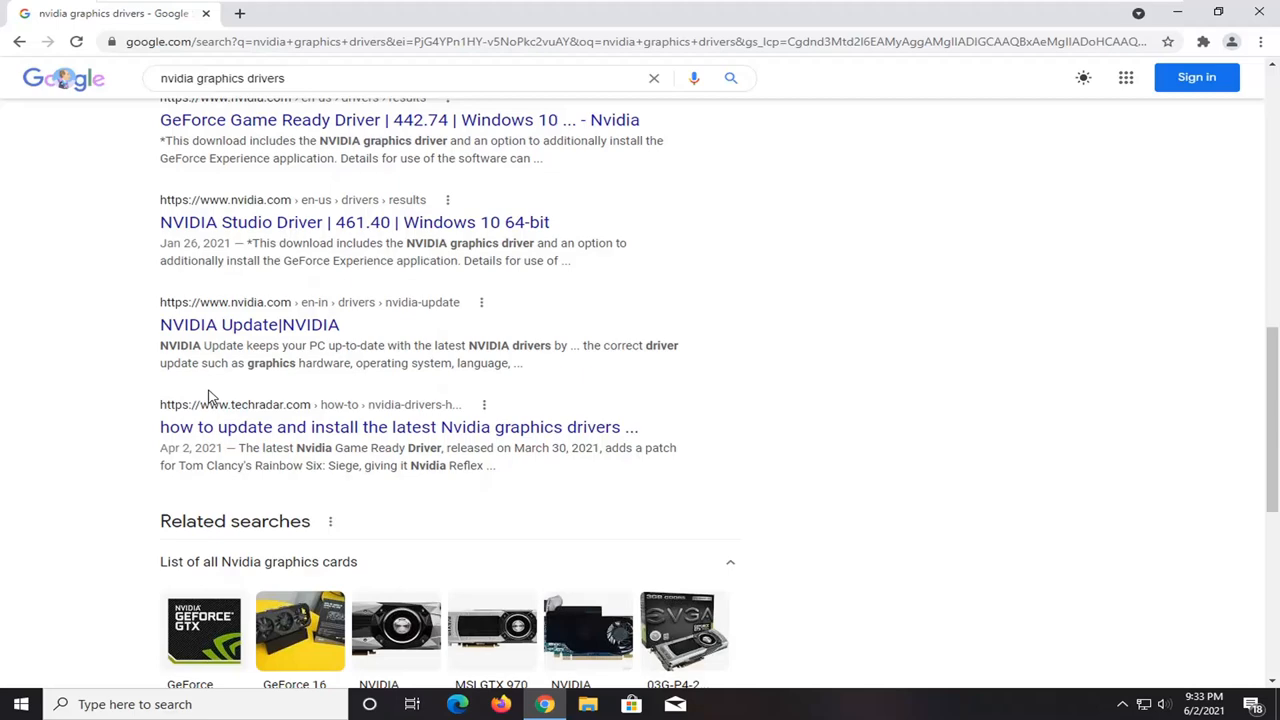
scroll(up, 3)
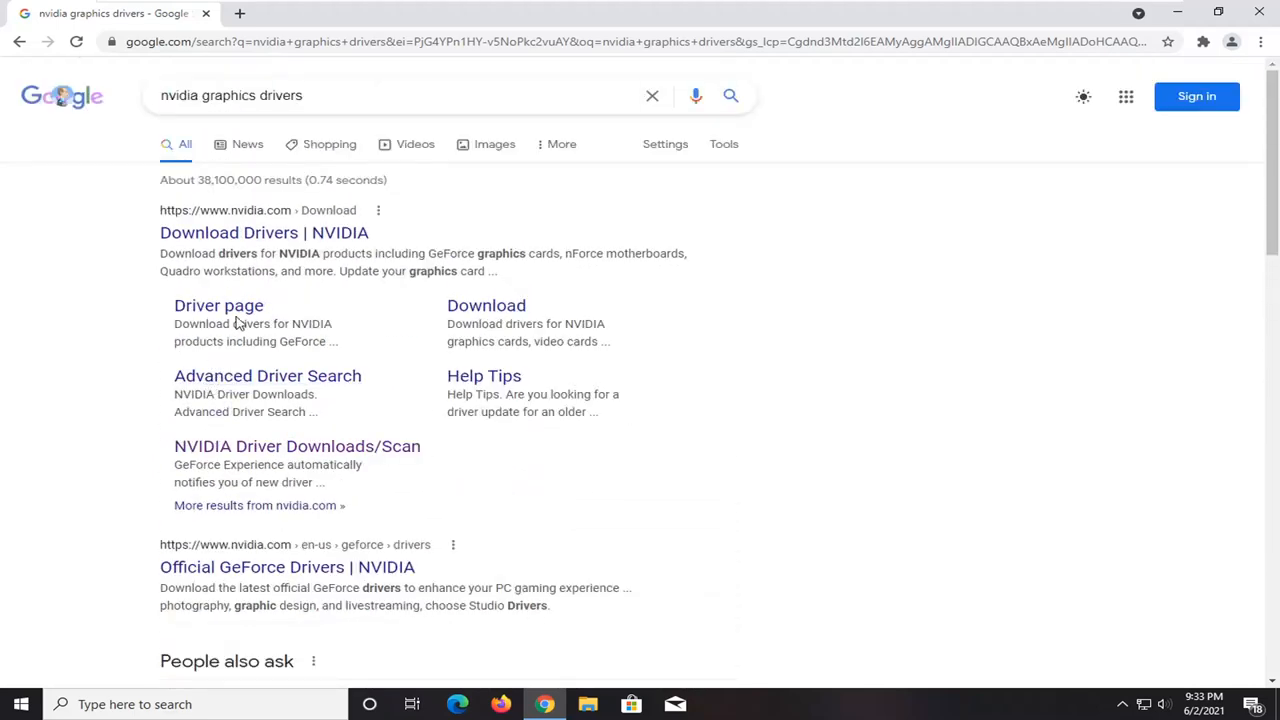
mouse_move(275, 463)
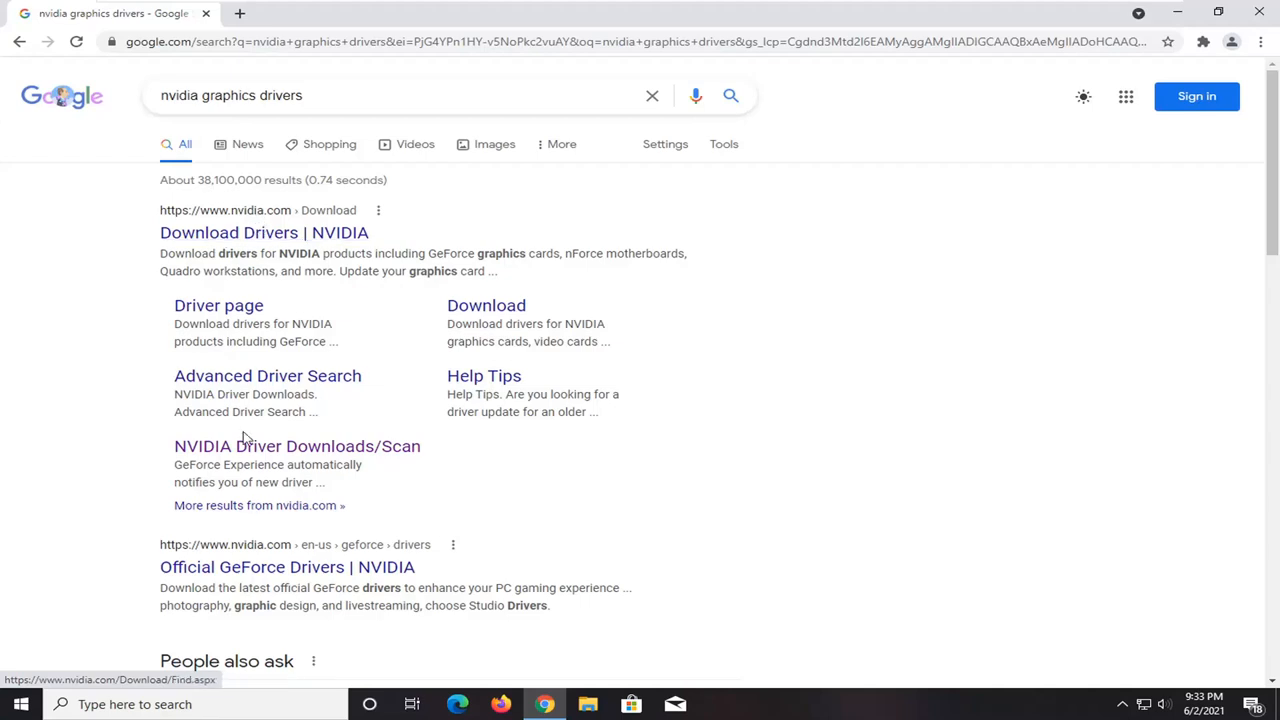
mouse_move(345, 198)
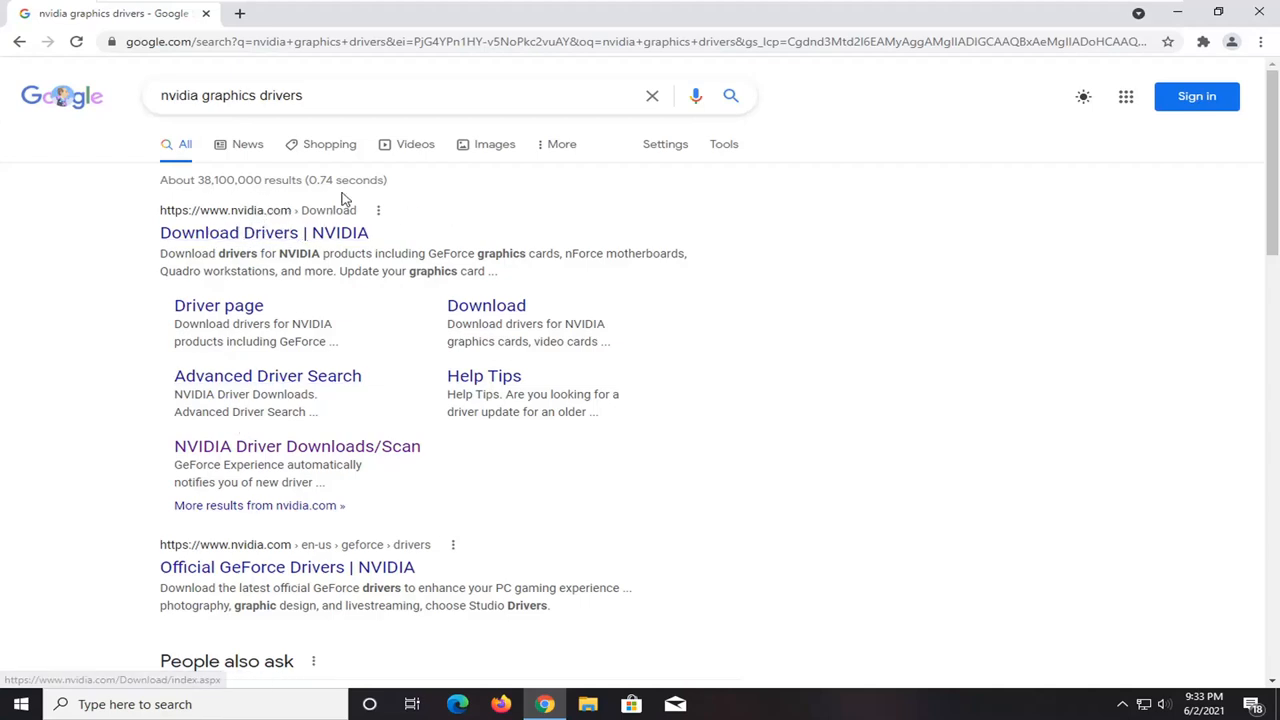
click(296, 446)
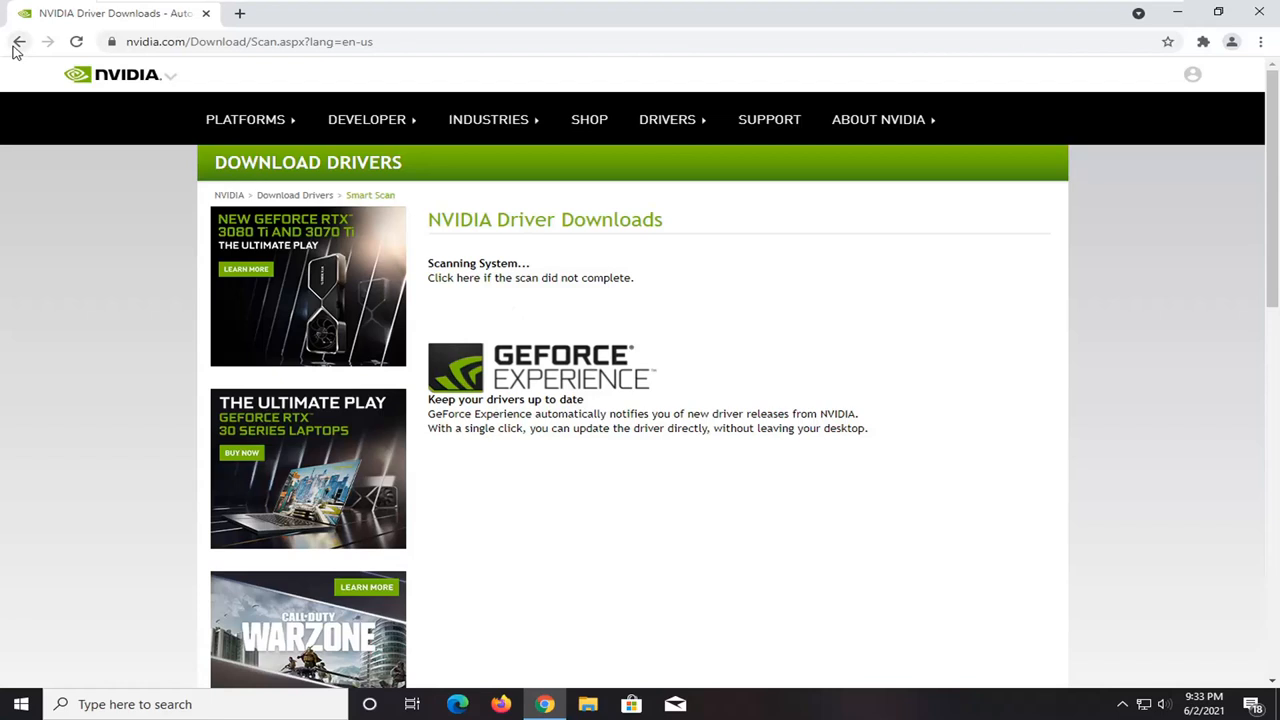
mouse_move(18, 41)
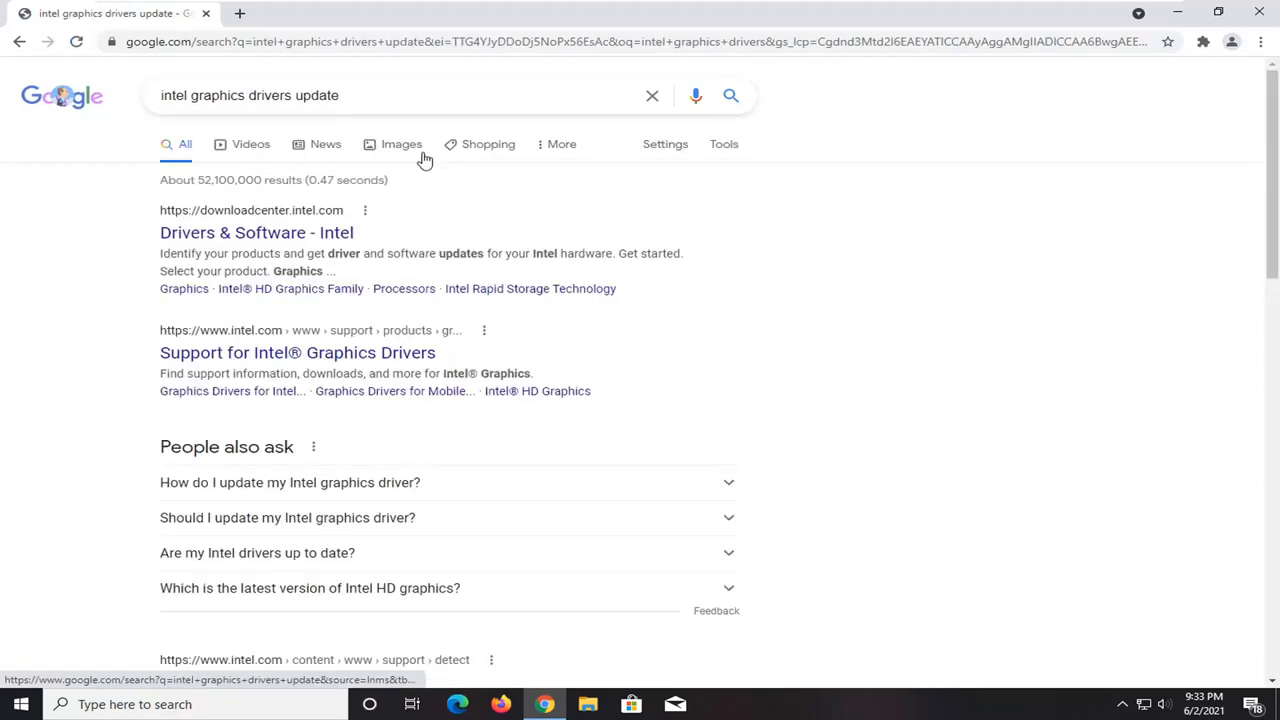
Open Intel's Drivers & Software center, then its Driver & Support Assistant 'Get started' page.
scroll(down, 3)
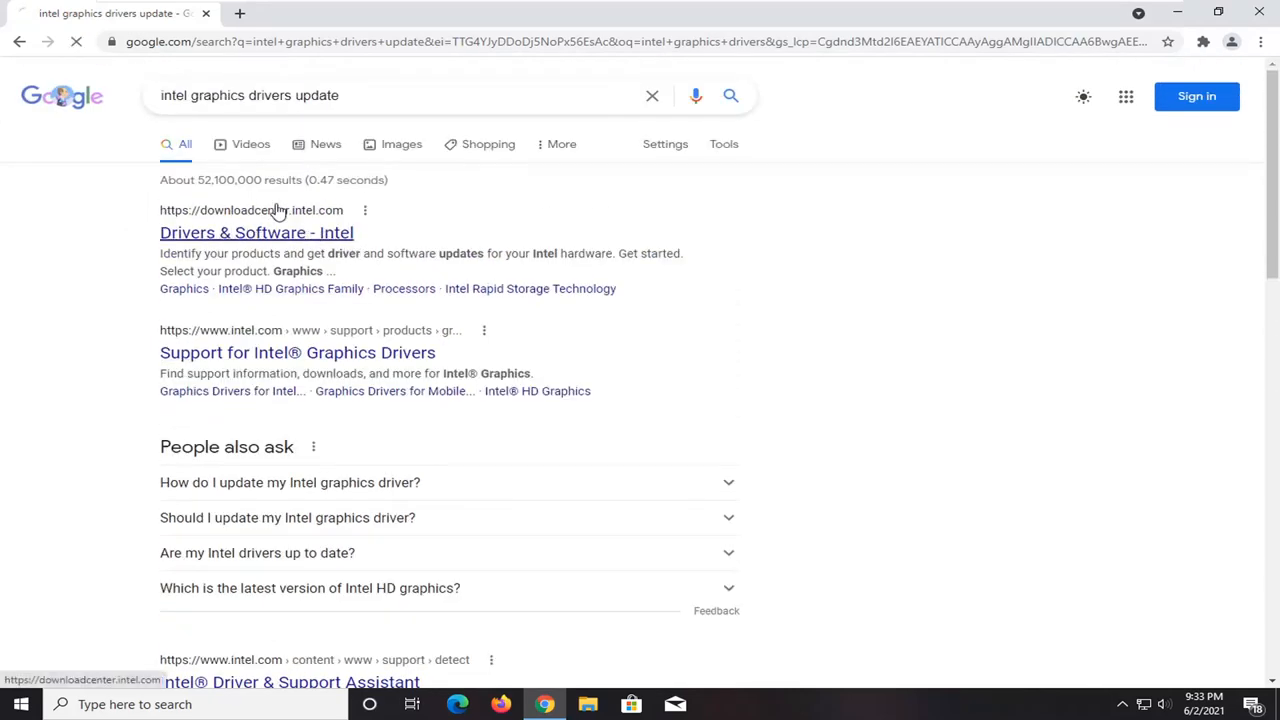
click(256, 232)
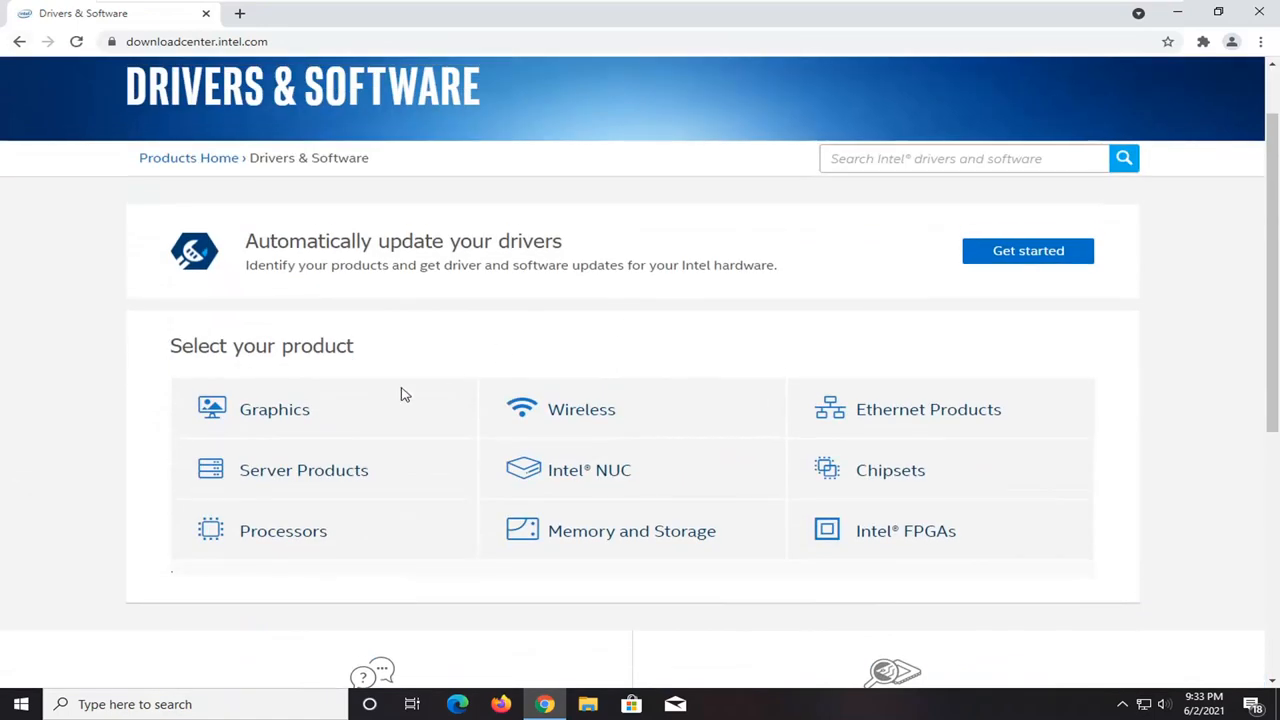
mouse_move(270, 415)
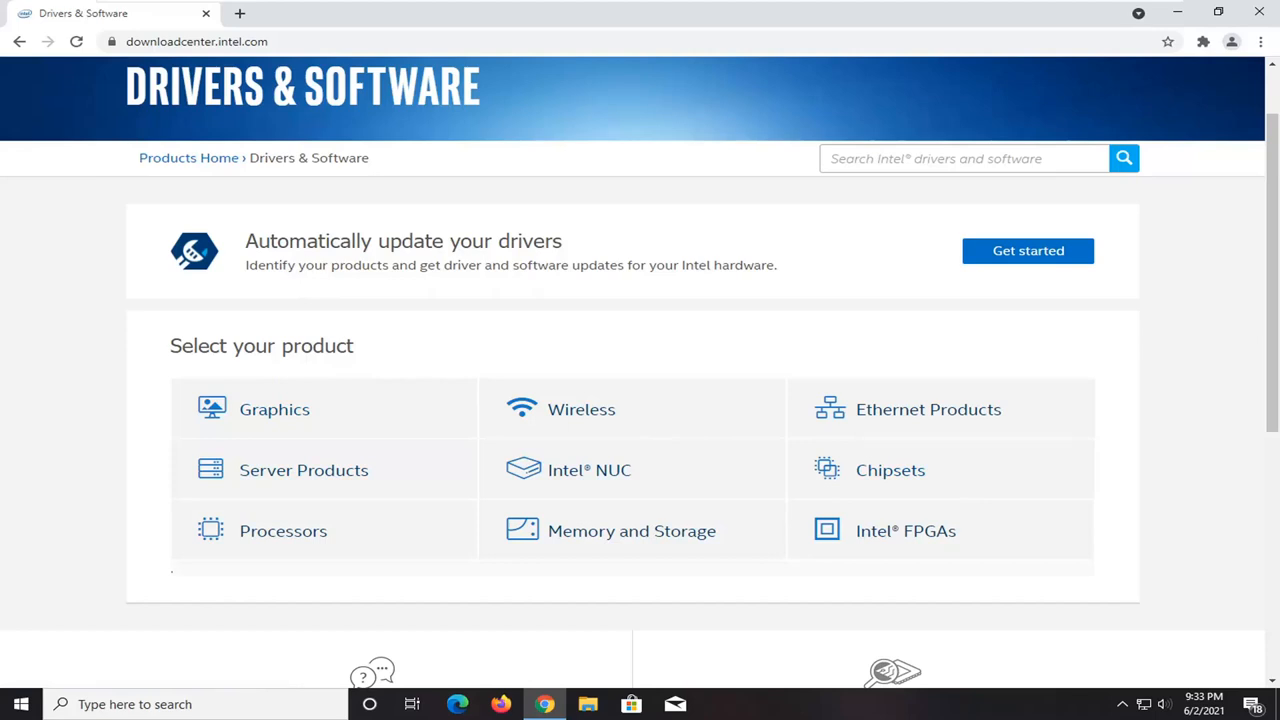
mouse_move(1028, 250)
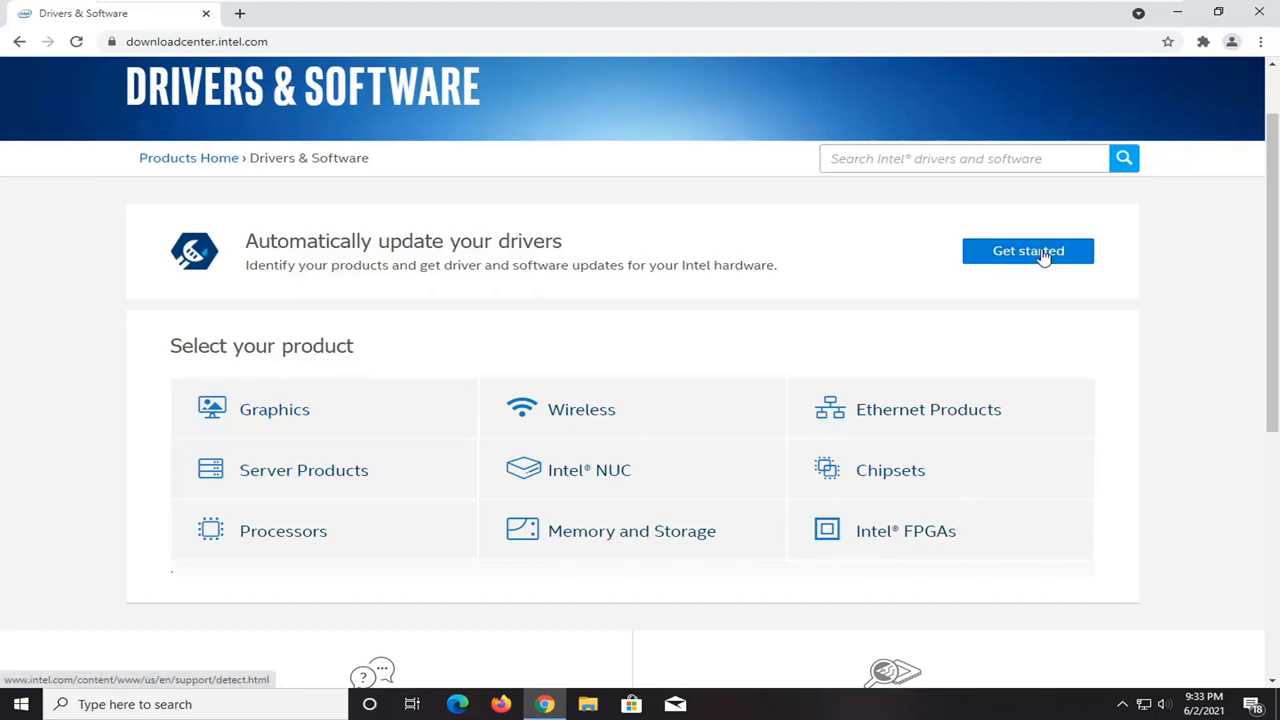
click(1028, 250)
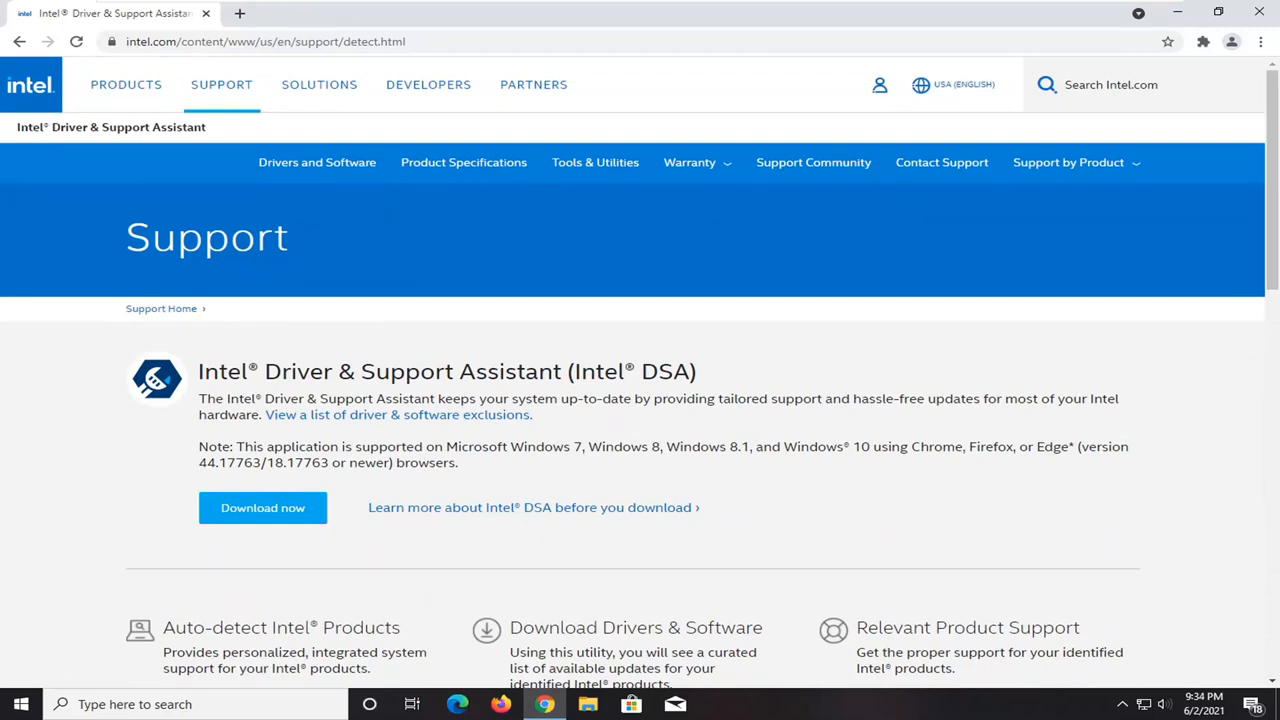
mouse_move(1140, 7)
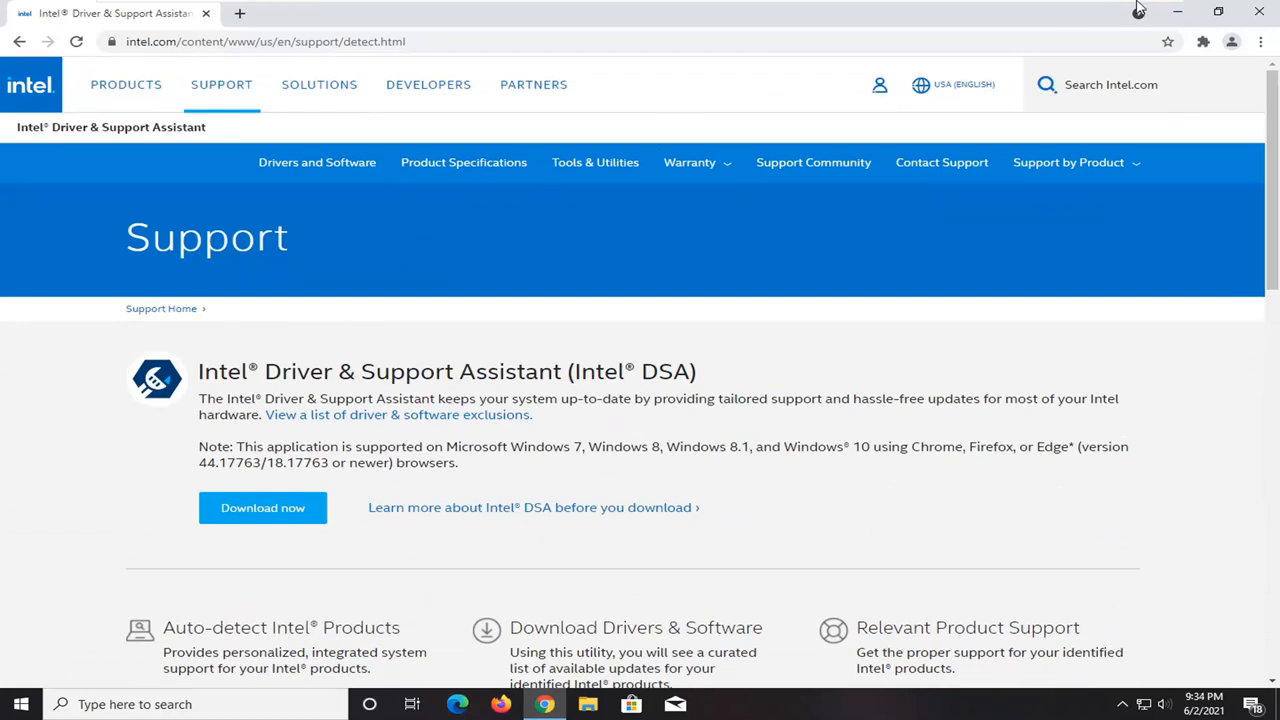